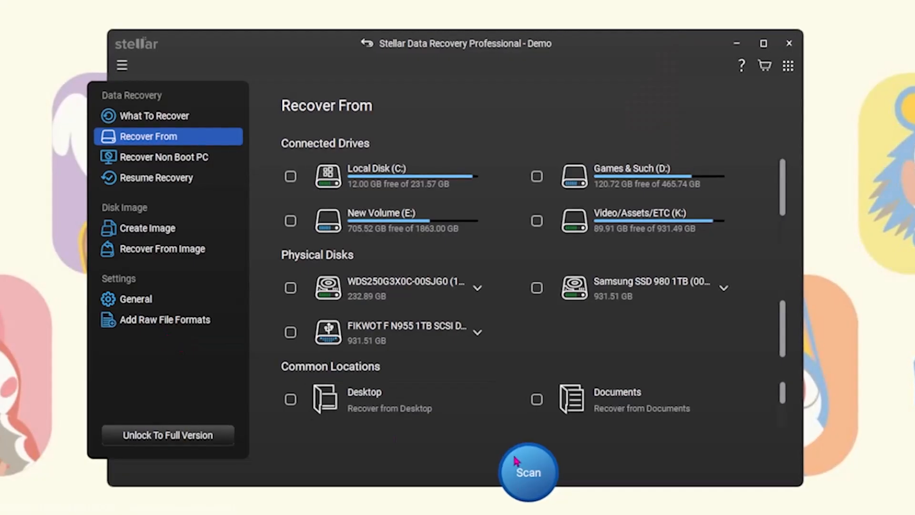
- Browse File Explorer to D: > Program Installs where StellarDataRecoveryProfessional.exe is saved
click(153, 114)
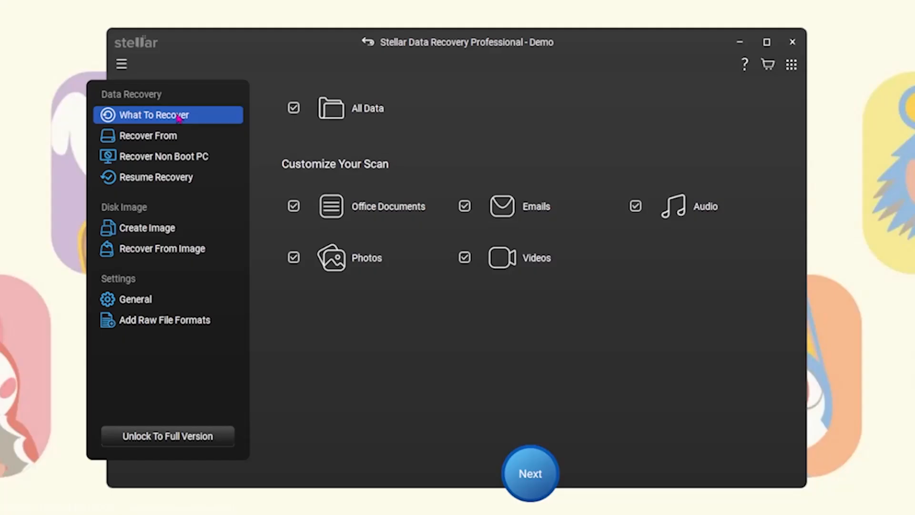
click(148, 135)
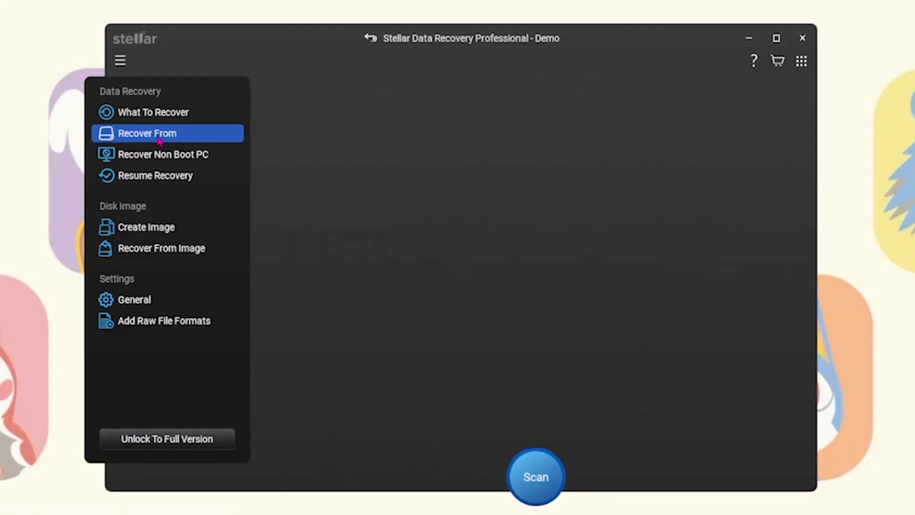
click(162, 154)
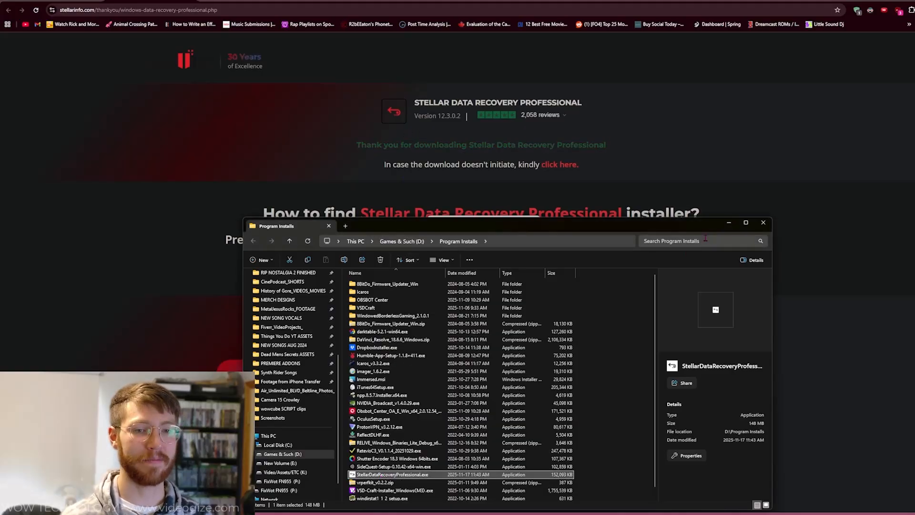
- Run the installer in English through the wizard and finish with Launch Stellar Data Recovery kept on
double_click(392, 475)
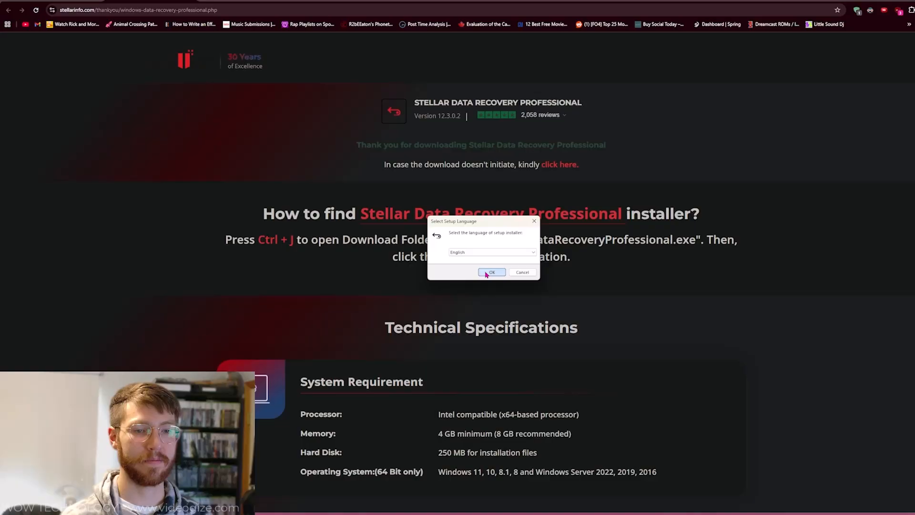
click(492, 272)
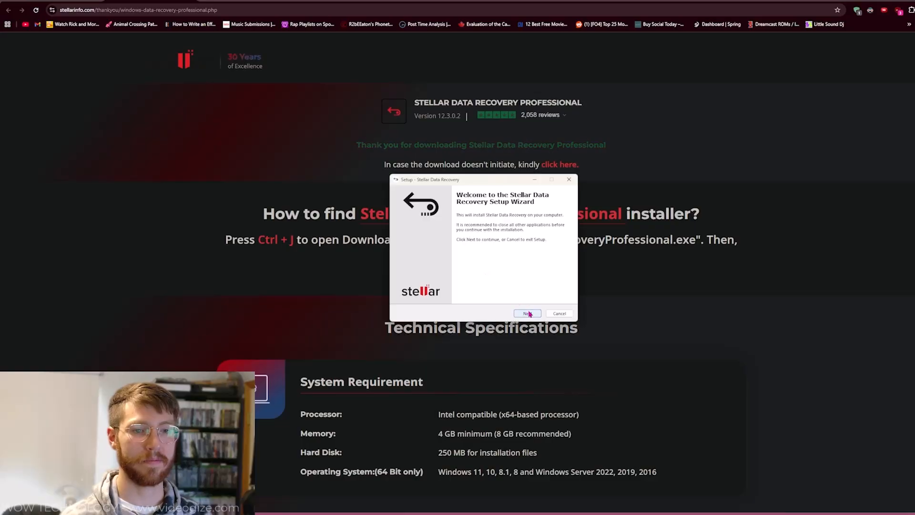
click(527, 313)
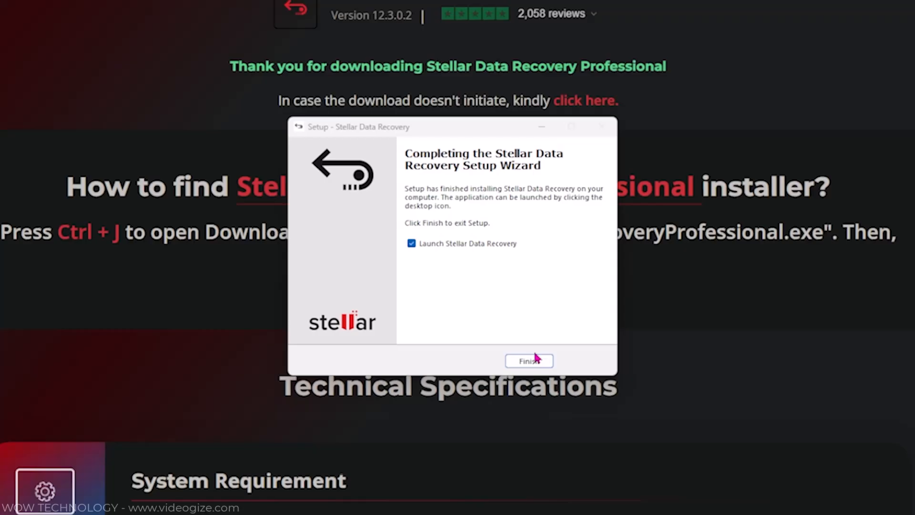
click(528, 361)
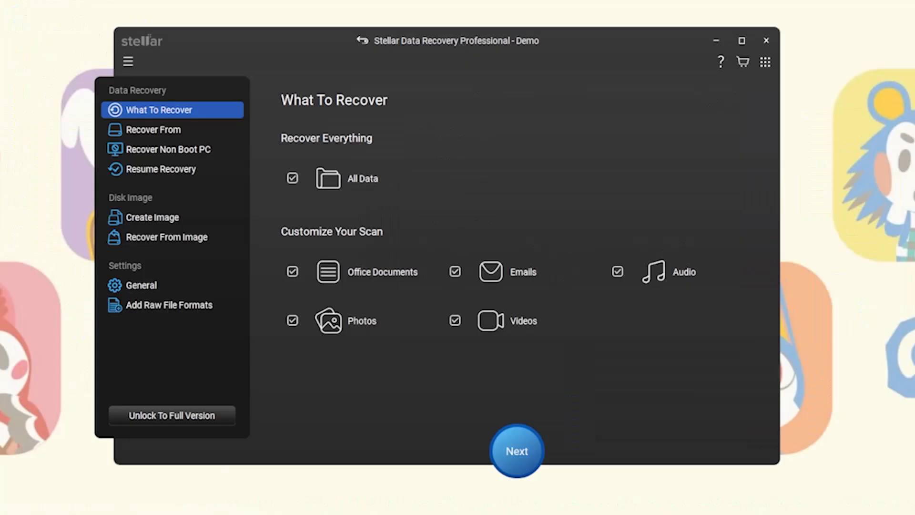
- Keep All Data checked on What To Recover and continue to Recover From
click(516, 452)
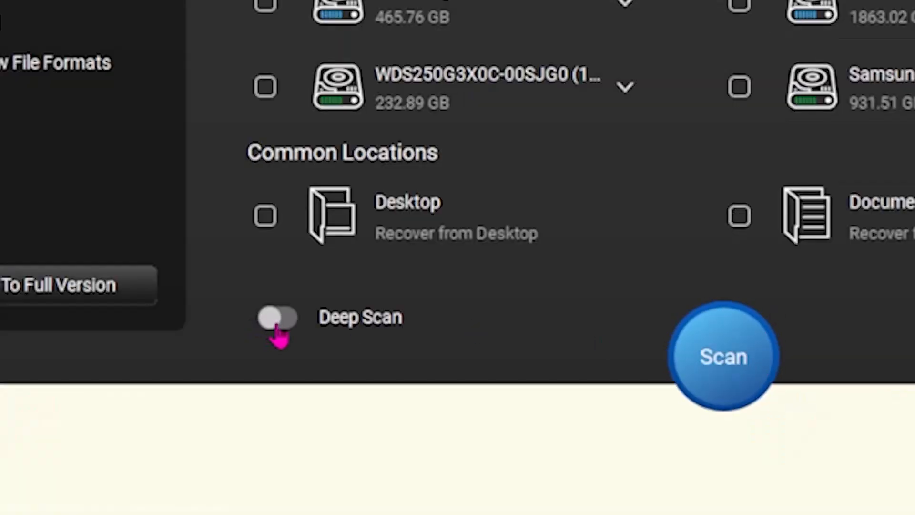
- Tick Games & Such (D:) under Connected Drives and start a standard scan without Deep Scan
click(278, 317)
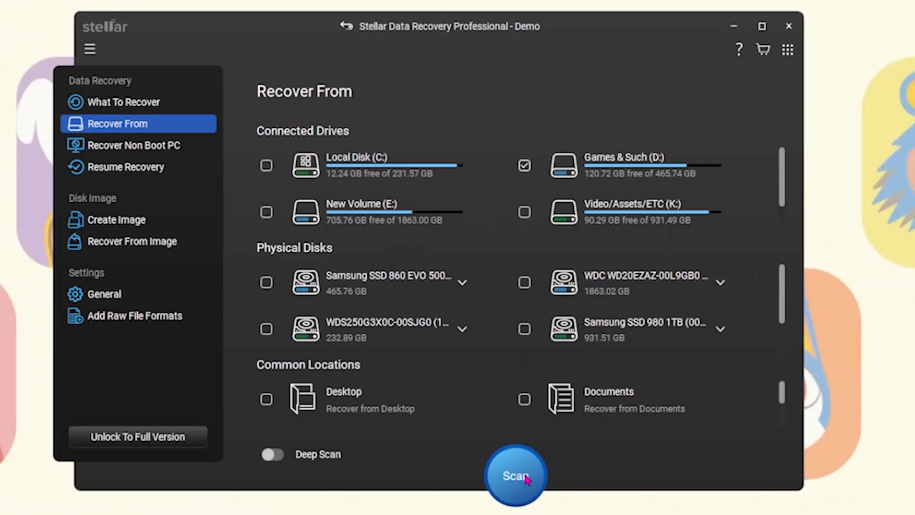
click(515, 475)
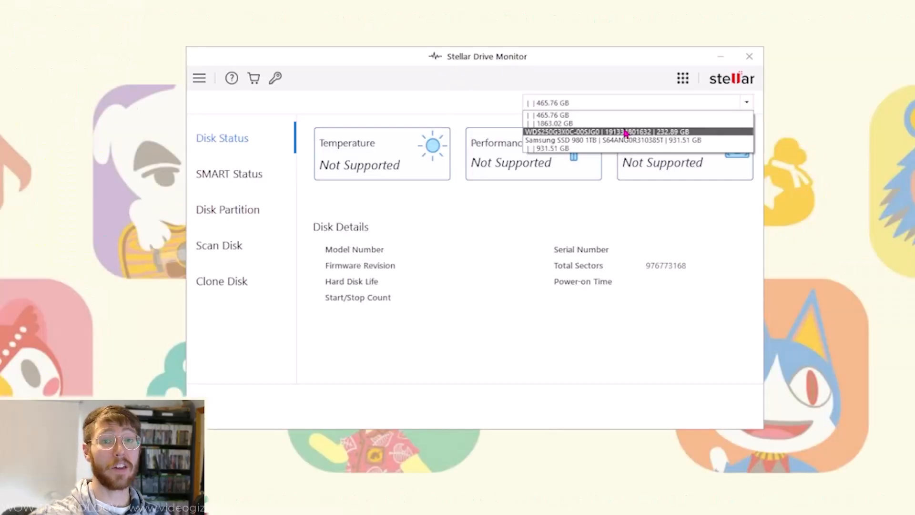
- Check the 232.89 GB disk in Drive Monitor, browse Create Image and Recover From Image, then return to the completed 1035-file results
click(607, 132)
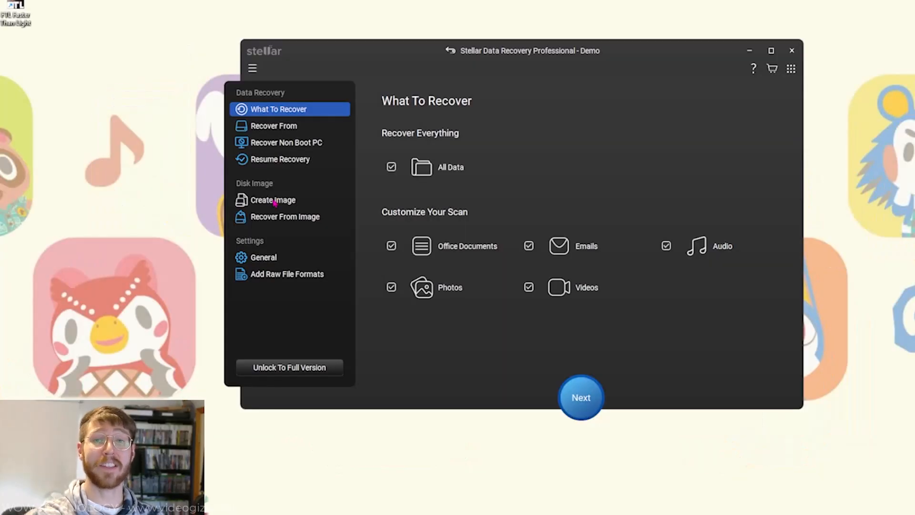
click(273, 200)
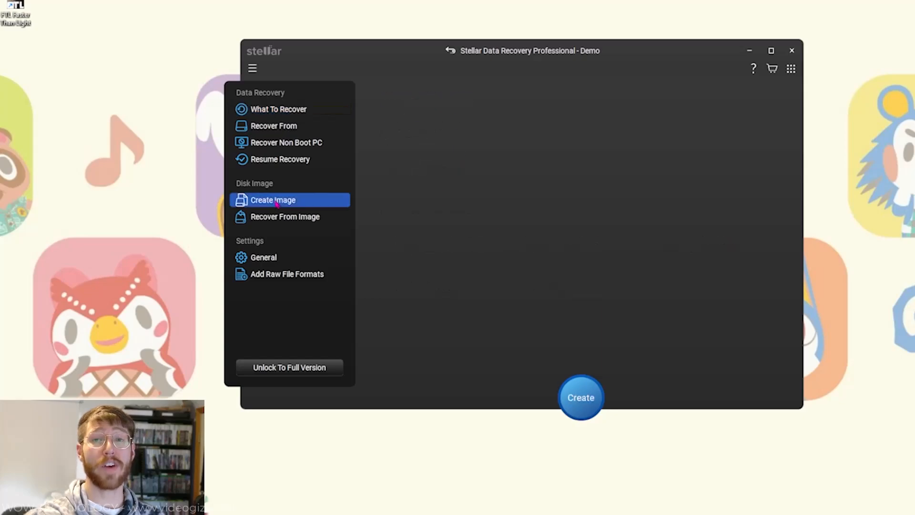
click(285, 216)
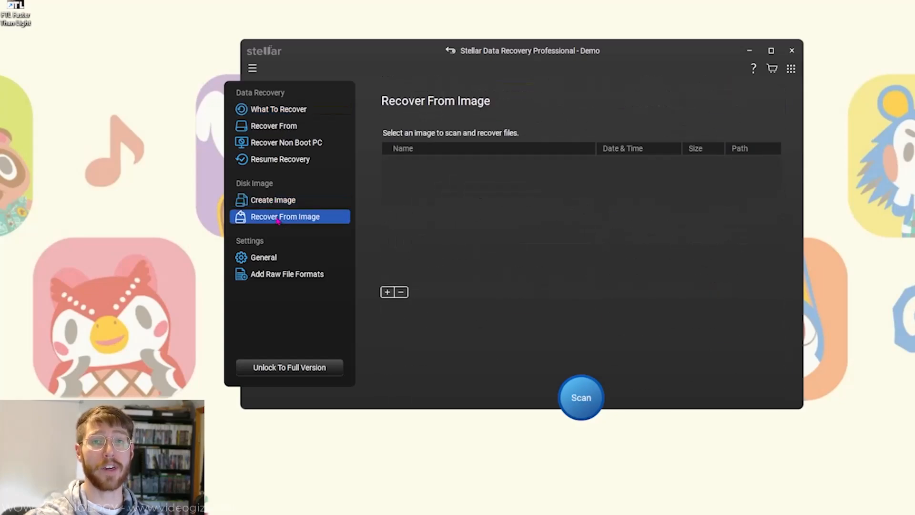
click(580, 397)
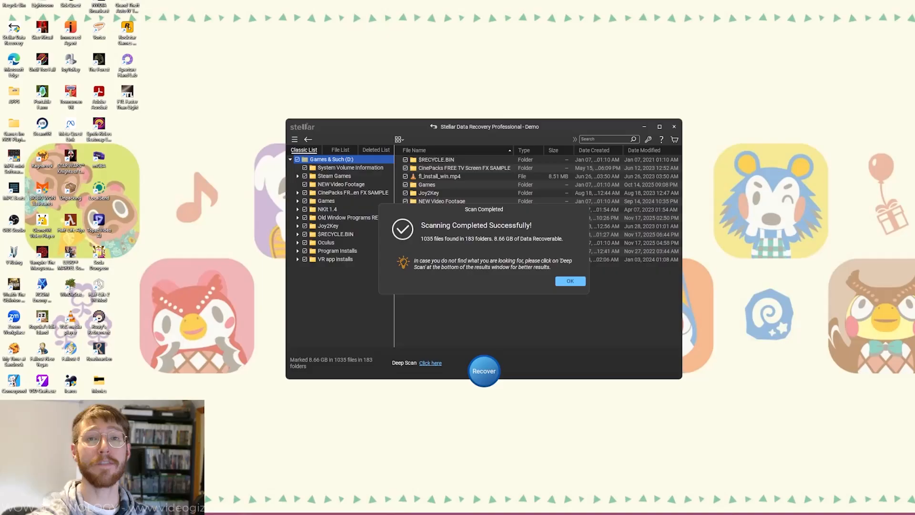